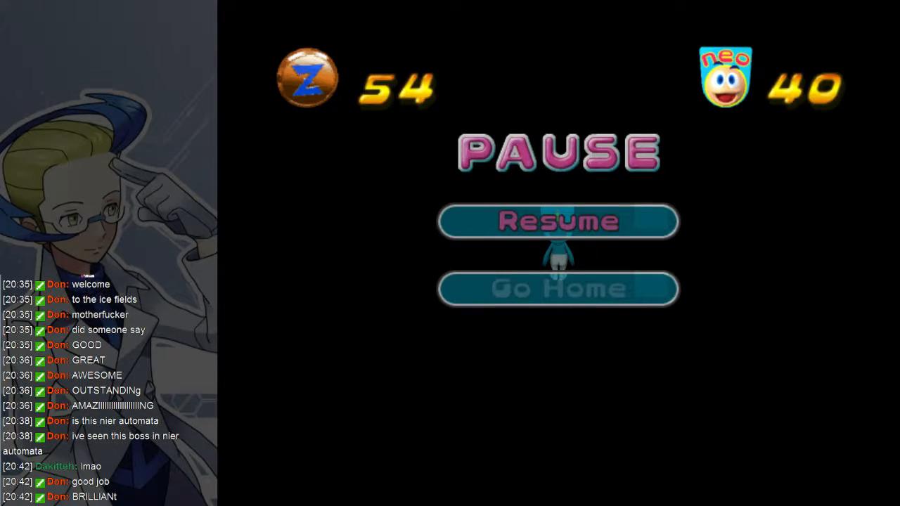
click(557, 221)
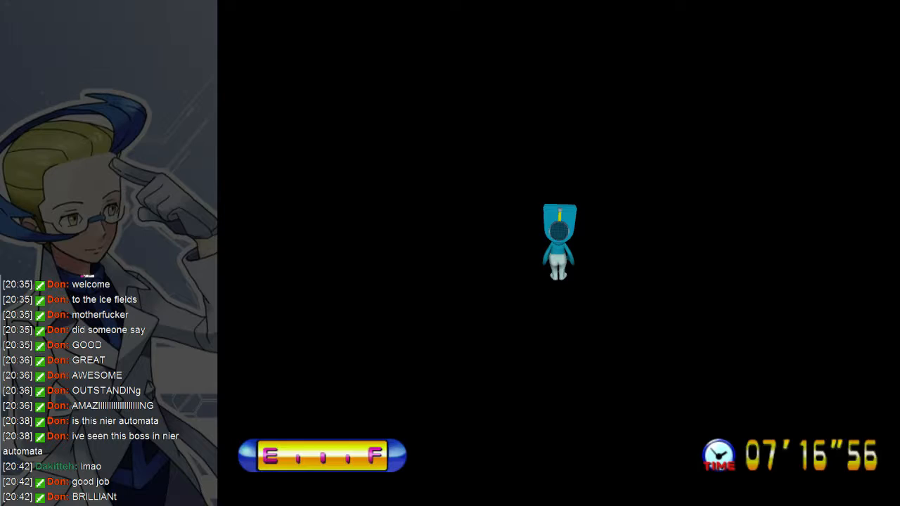